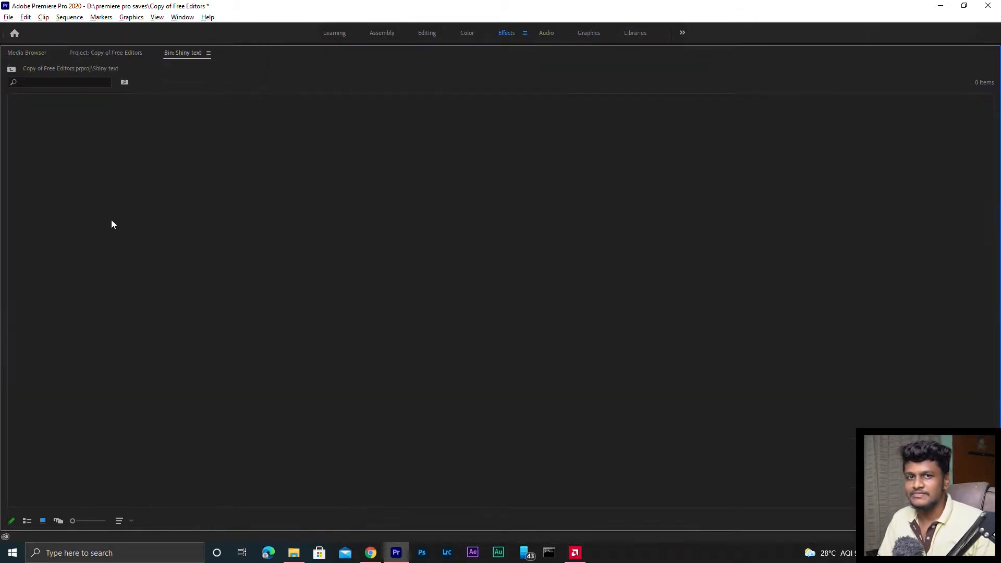
# Create a pale pink (D5B6B6) color matte named Color Matte in the bin.
pyautogui.rightClick(114, 224)
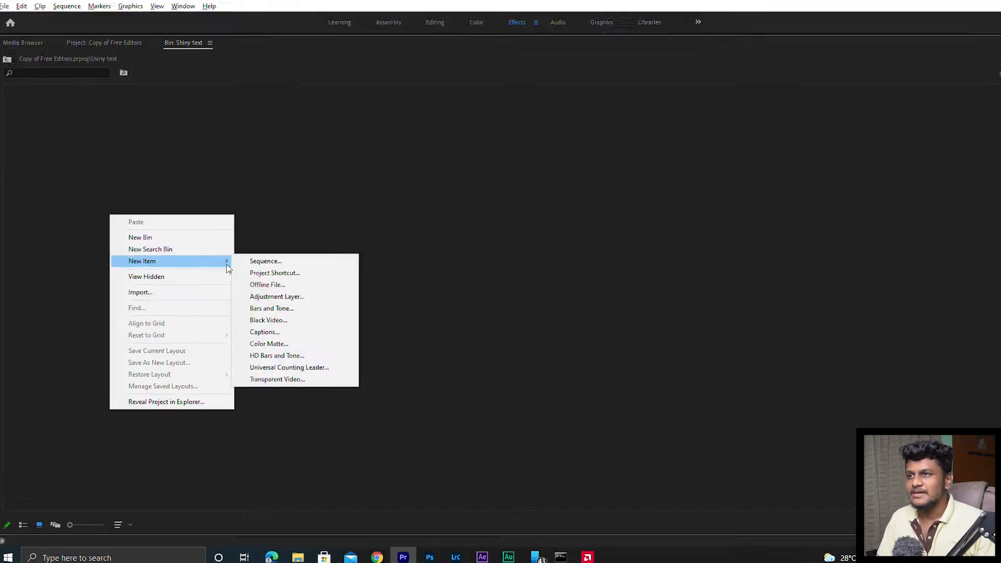
pyautogui.click(268, 343)
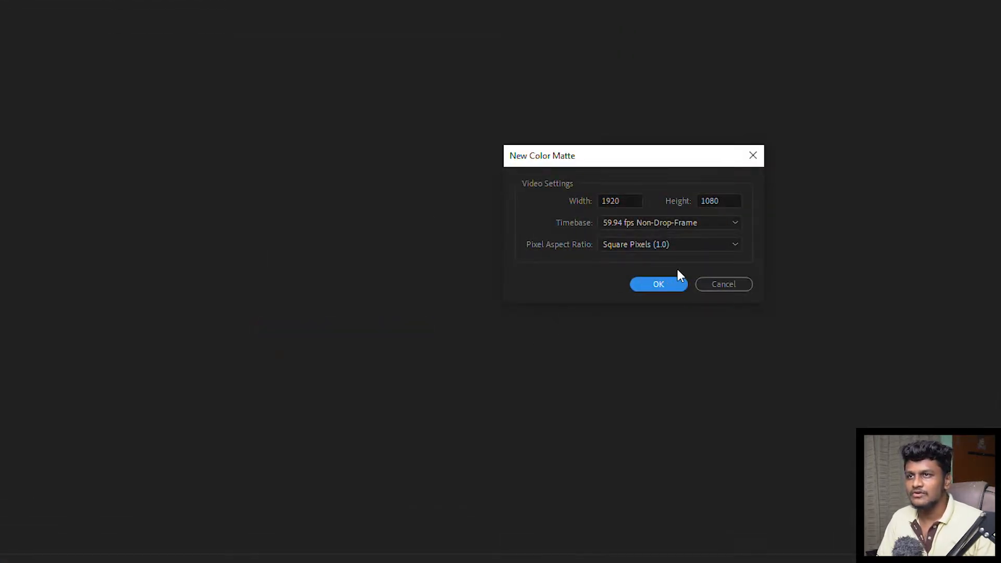
pyautogui.click(658, 284)
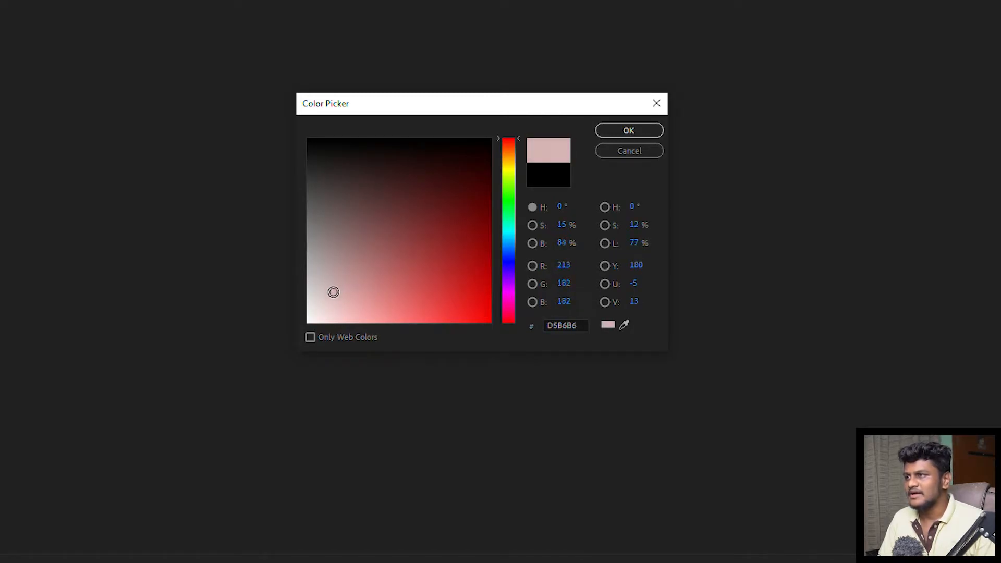
pyautogui.click(629, 130)
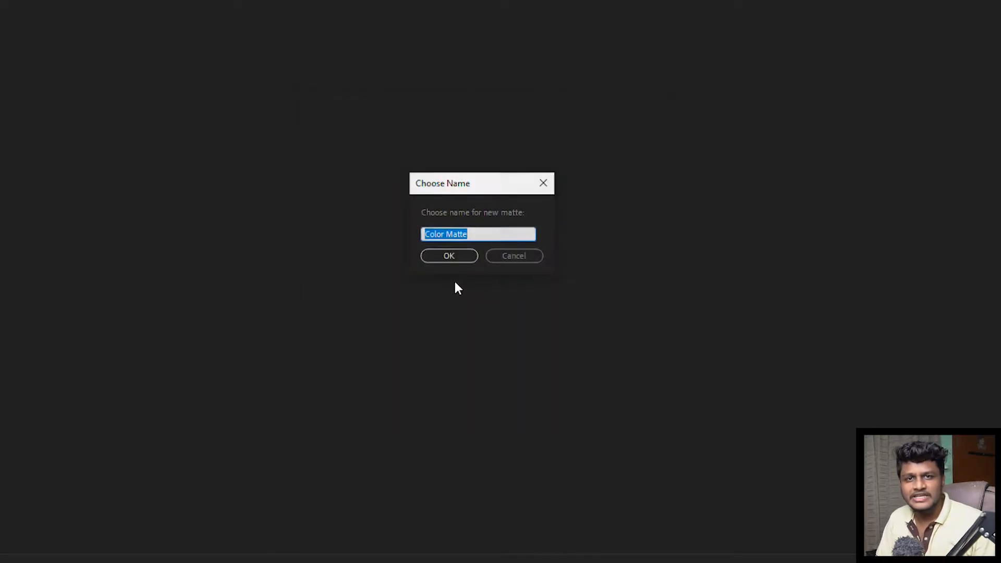
pyautogui.click(448, 255)
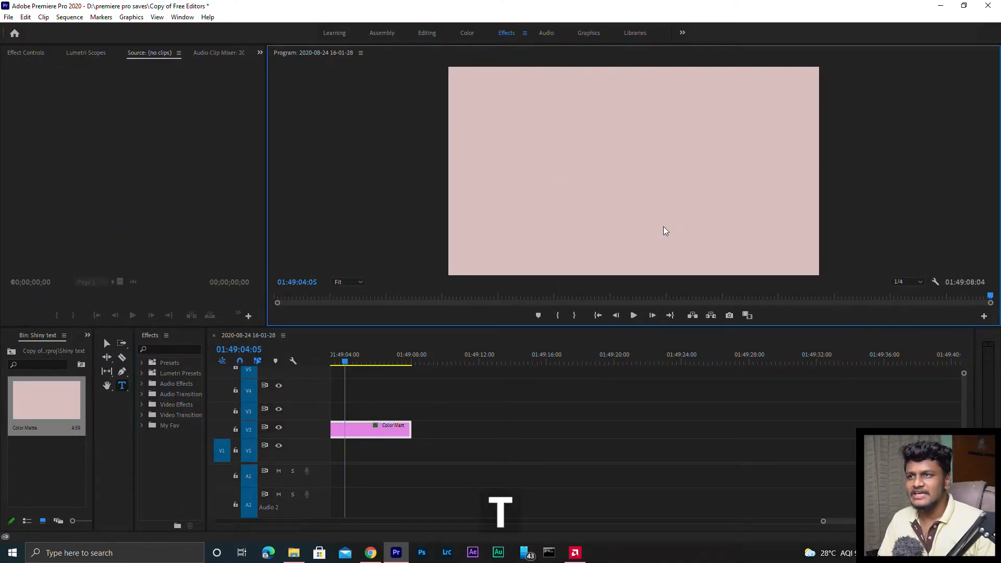
# Add a TEXT title in Tahoma Bold over the matte and duplicate its clip.
pyautogui.click(538, 165)
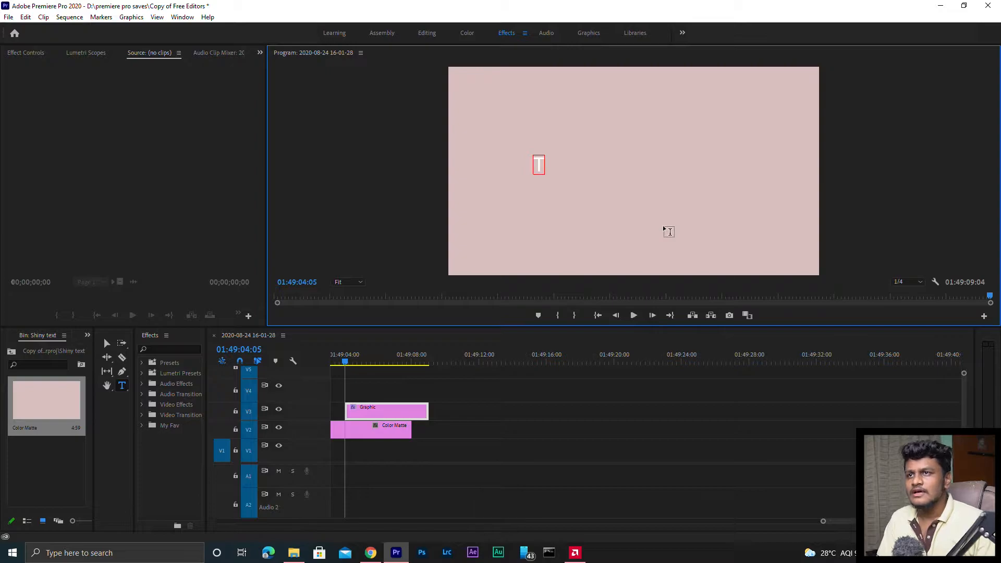
pyautogui.write('TEXT')
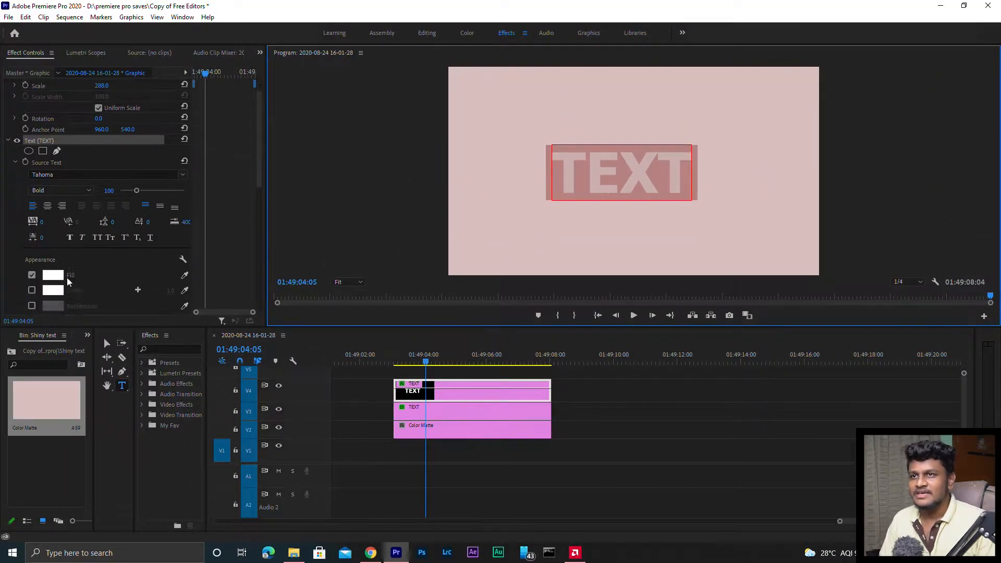
# Fill the TEXT with dark red B02727, then deselect the text clips.
pyautogui.click(53, 274)
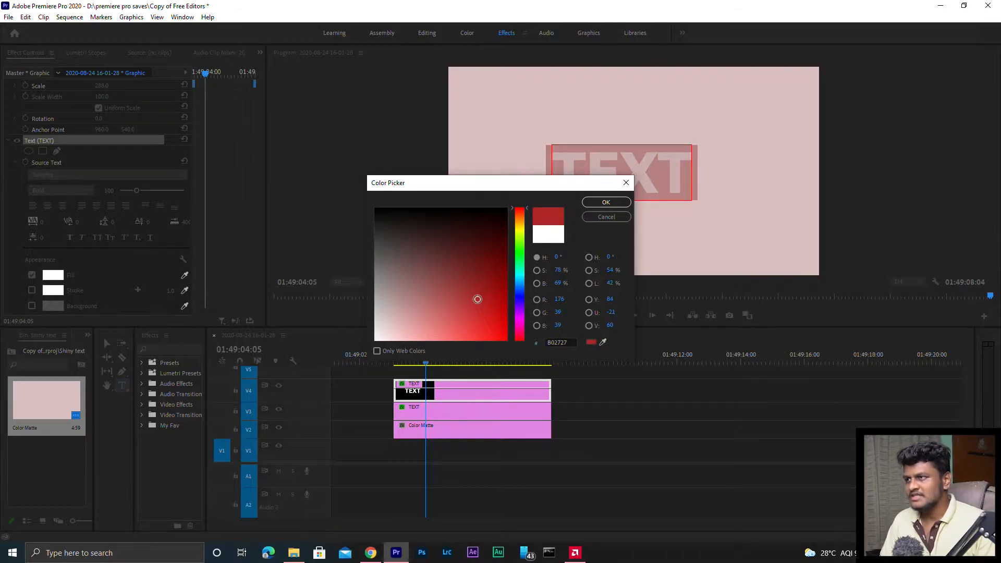
pyautogui.click(605, 202)
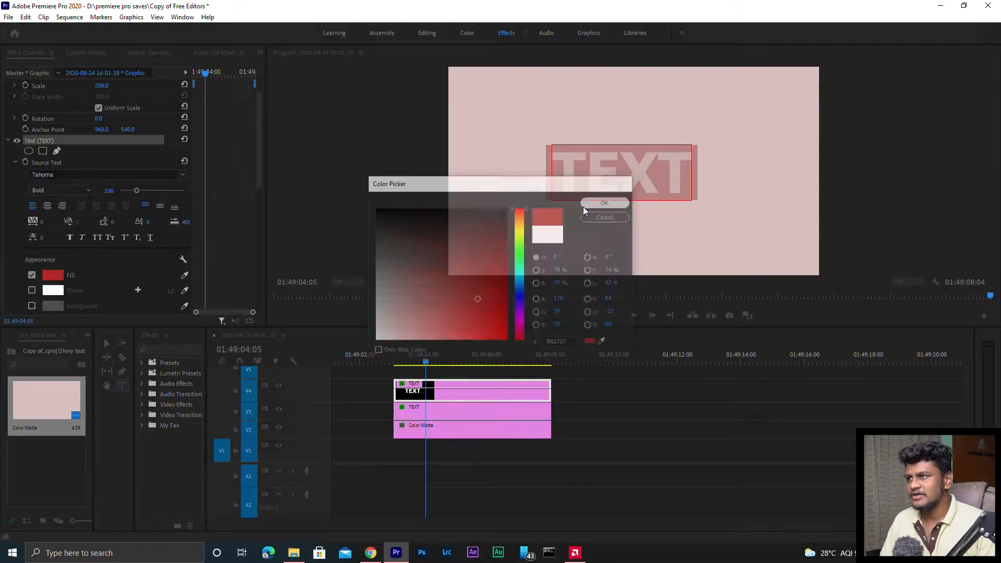
pyautogui.click(604, 203)
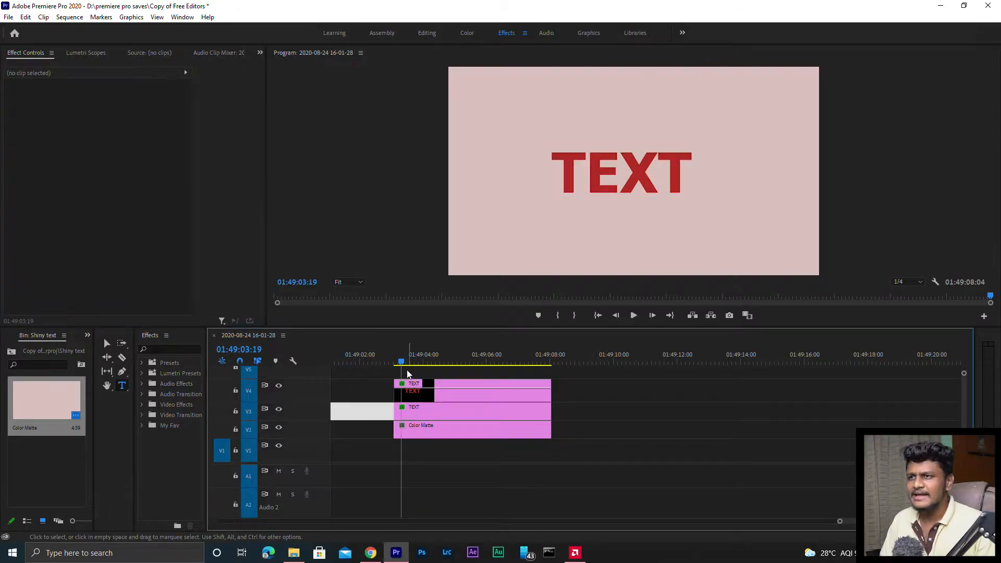
# Select the top TEXT clip and add a masked shine layer with animated position.
pyautogui.click(472, 384)
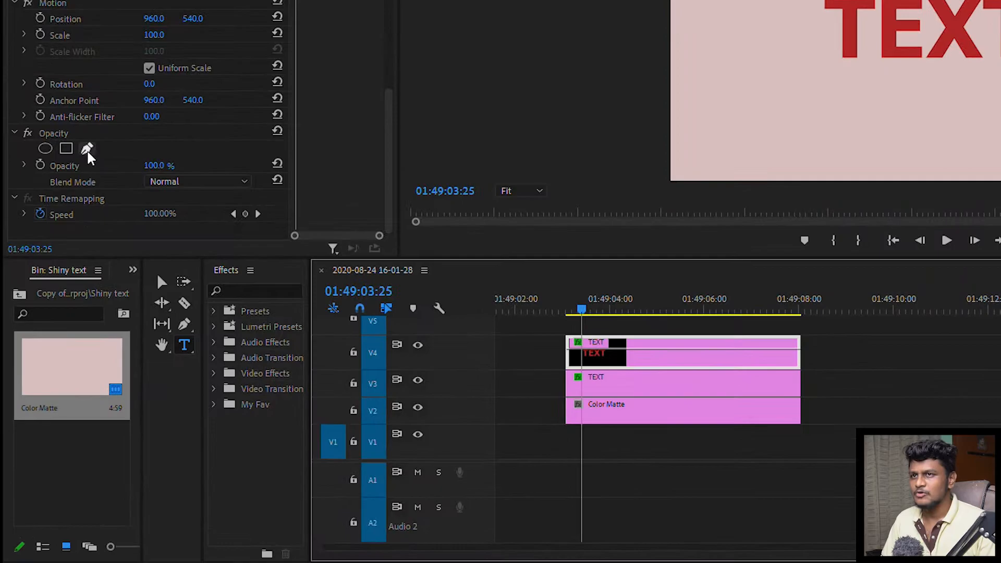
pyautogui.click(67, 148)
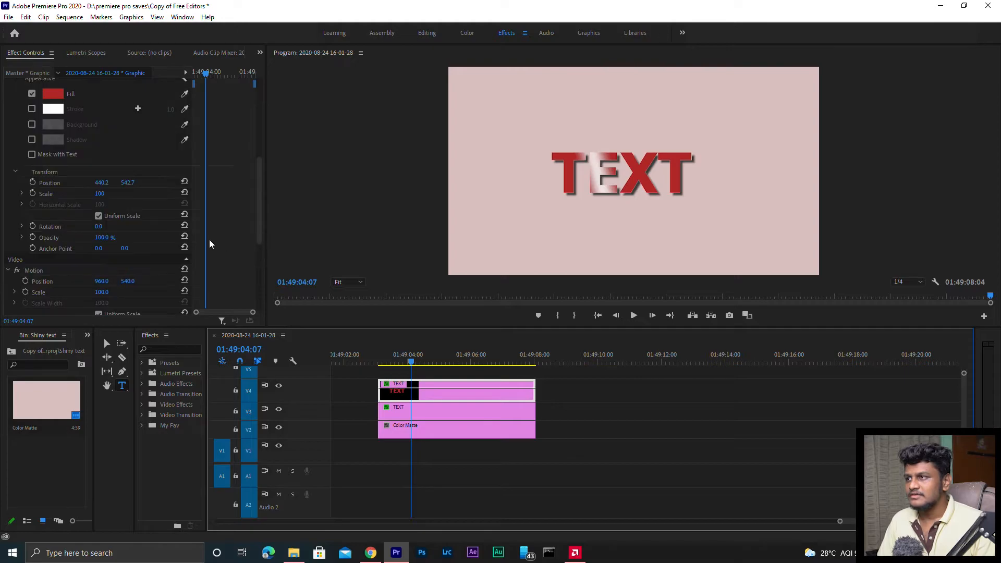
# Enable a grey drop shadow on the second text layer.
pyautogui.scroll(-3)
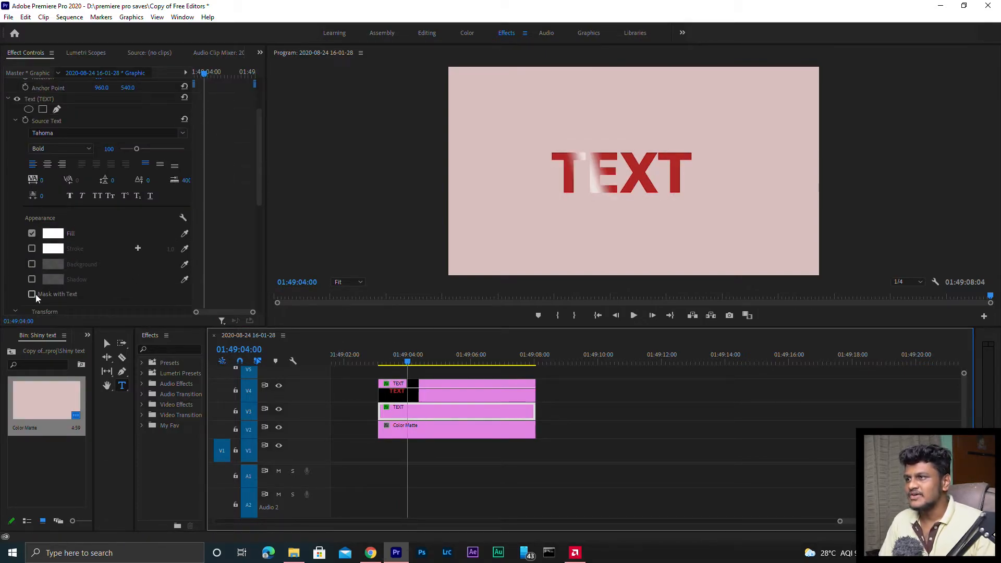
pyautogui.click(53, 279)
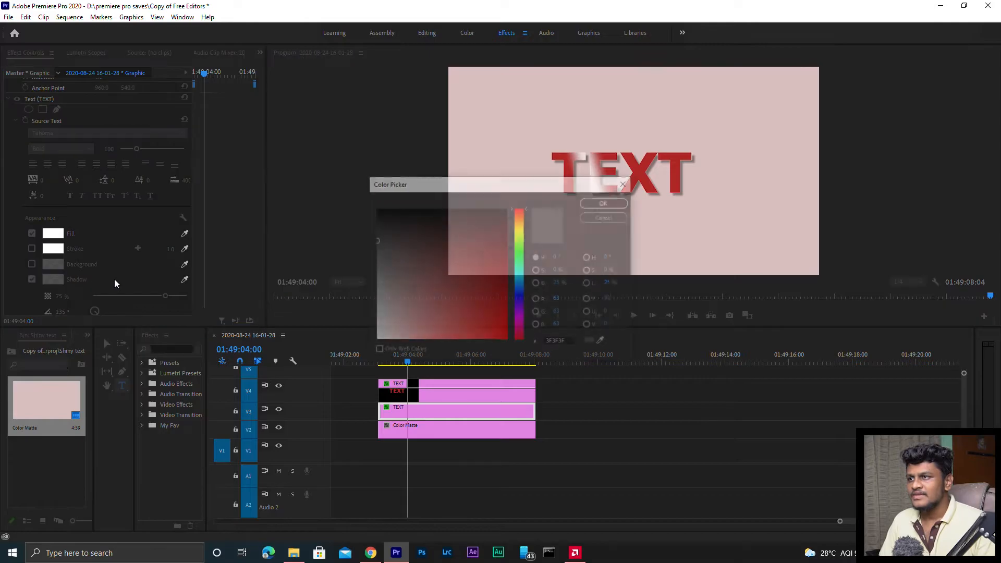
pyautogui.click(602, 203)
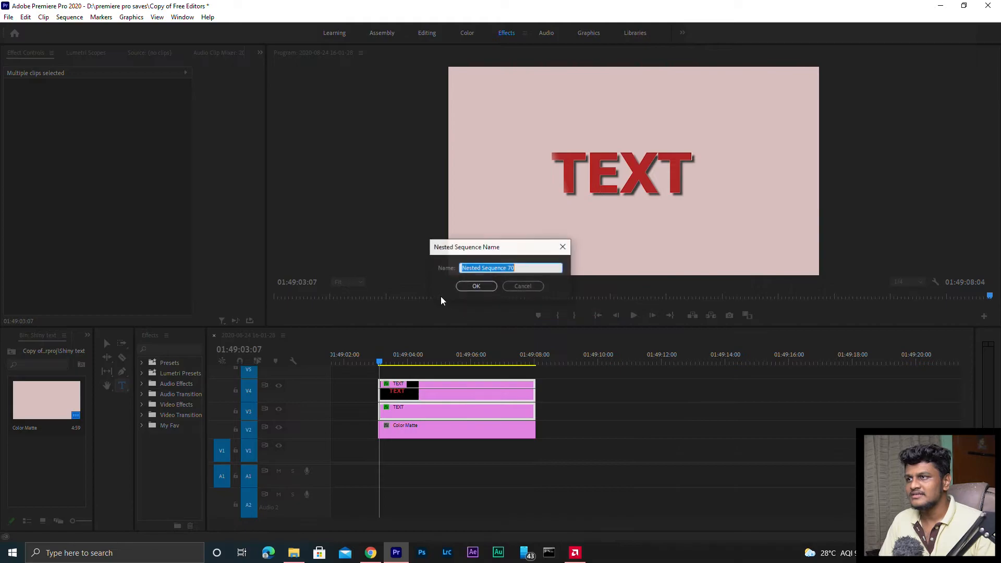
# Confirm Nested Sequence 70, nudge the nested TEXT right, and add Scale keyframes.
pyautogui.click(476, 285)
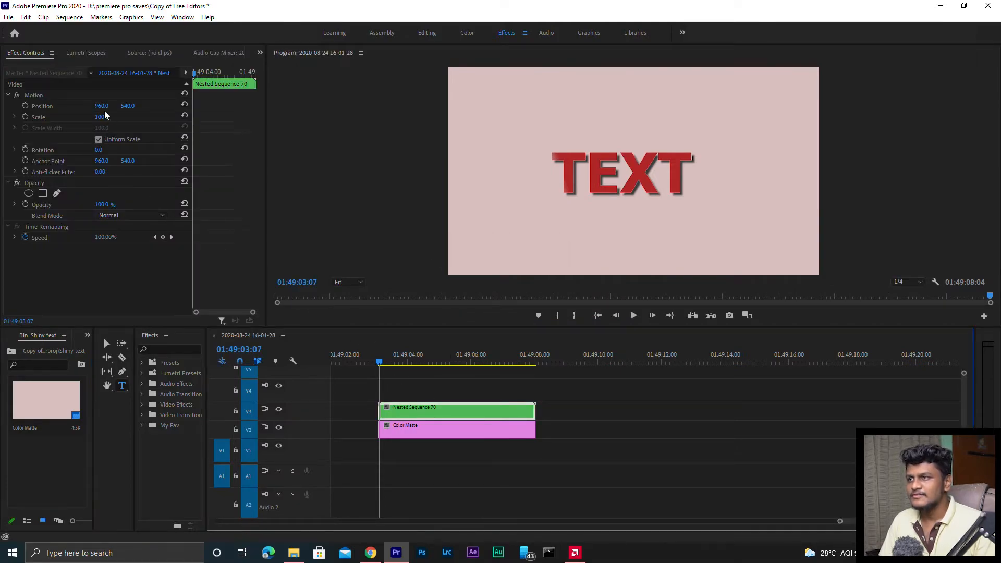
pyautogui.click(34, 95)
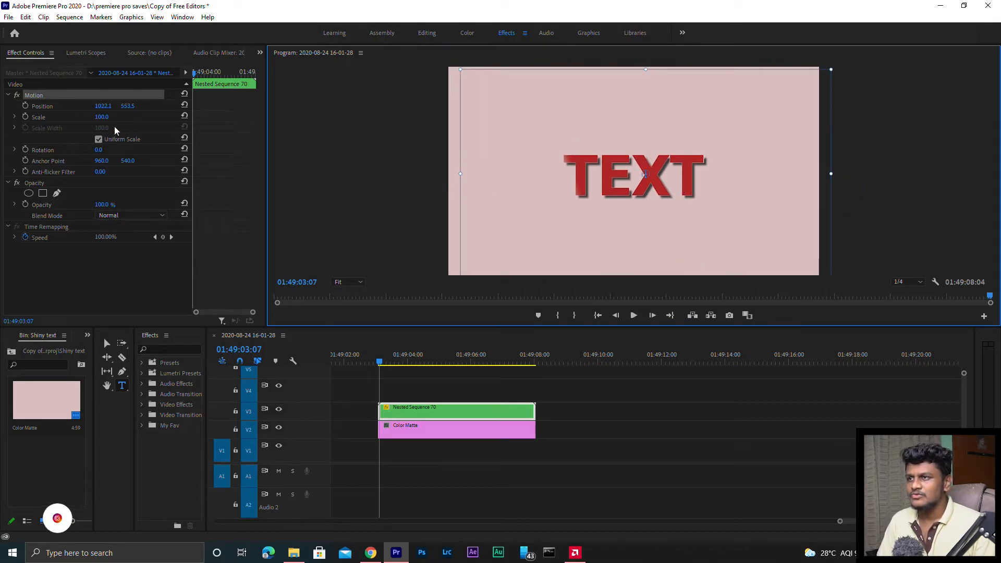
pyautogui.moveTo(102, 117); pyautogui.dragTo(101, 117)
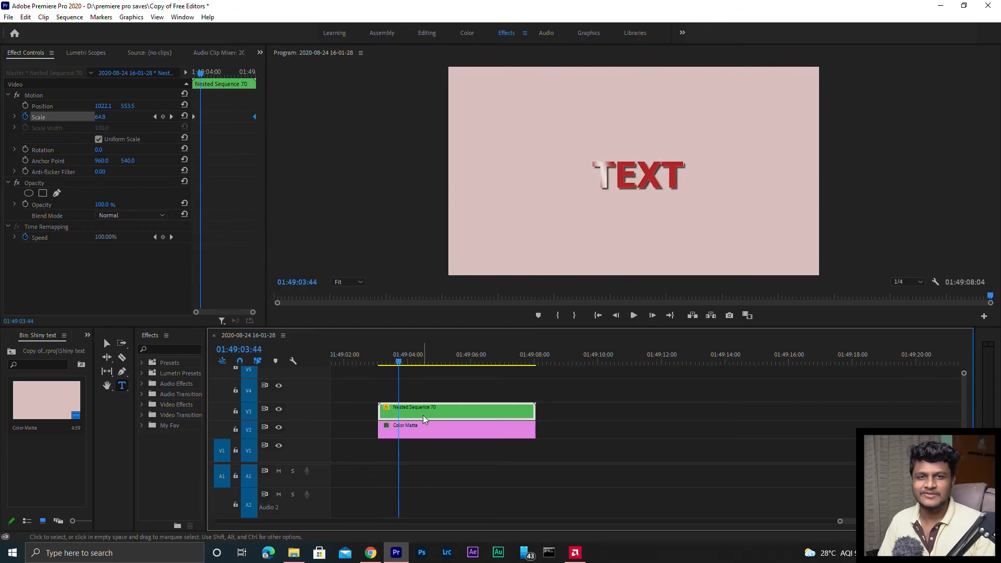
# Open Nested Sequence 70 and select one of its TEXT clips.
pyautogui.doubleClick(456, 410)
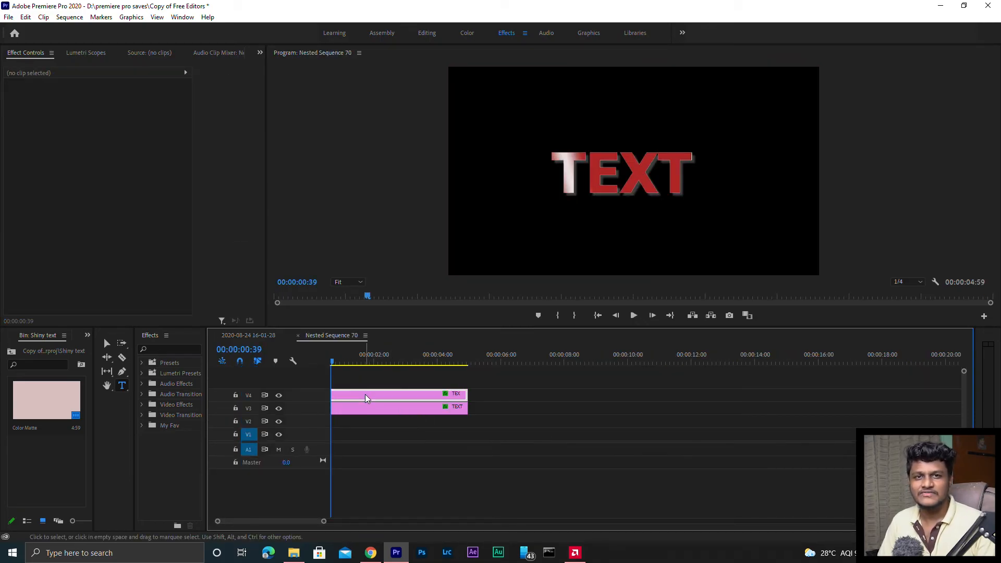
pyautogui.click(367, 407)
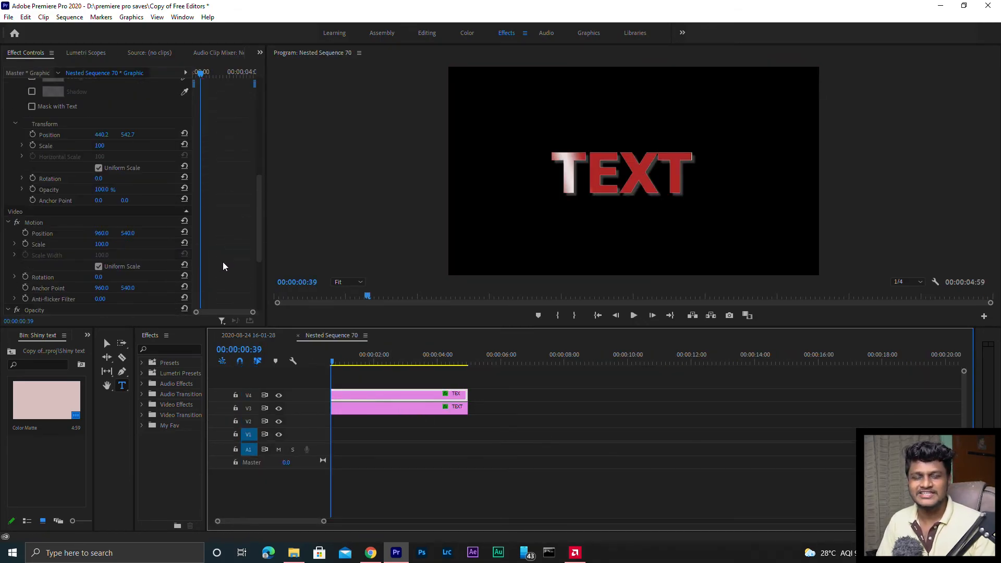